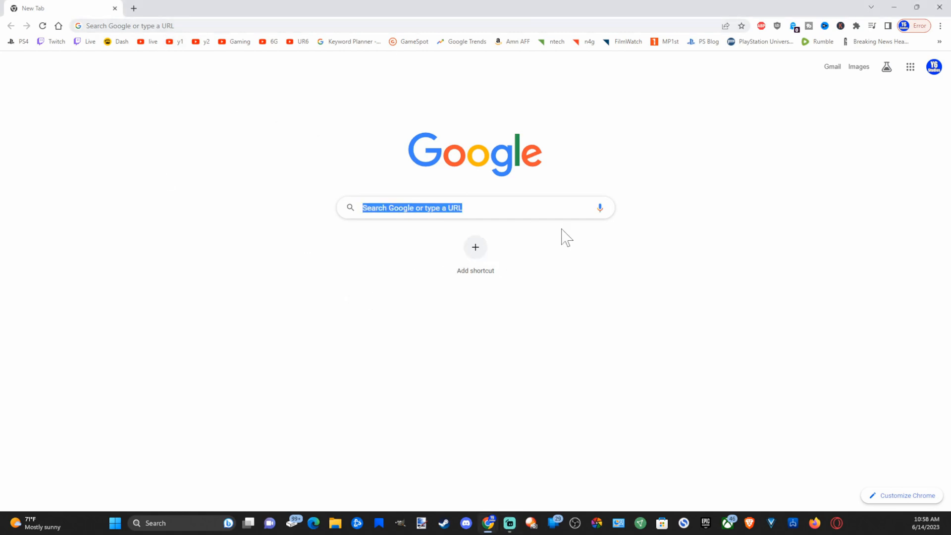
mouse_move(286, 171)
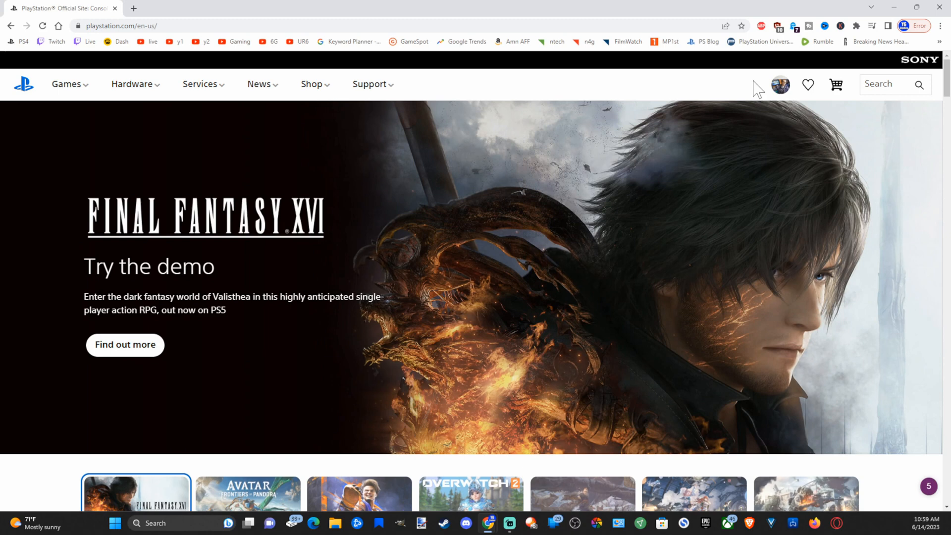
mouse_move(781, 86)
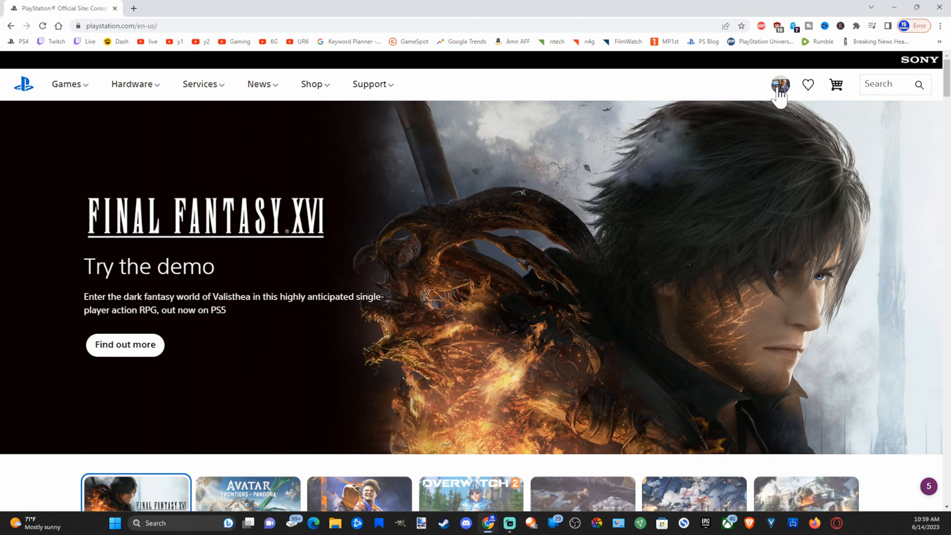
Go to Account Settings from the profile avatar menu
left_click(781, 84)
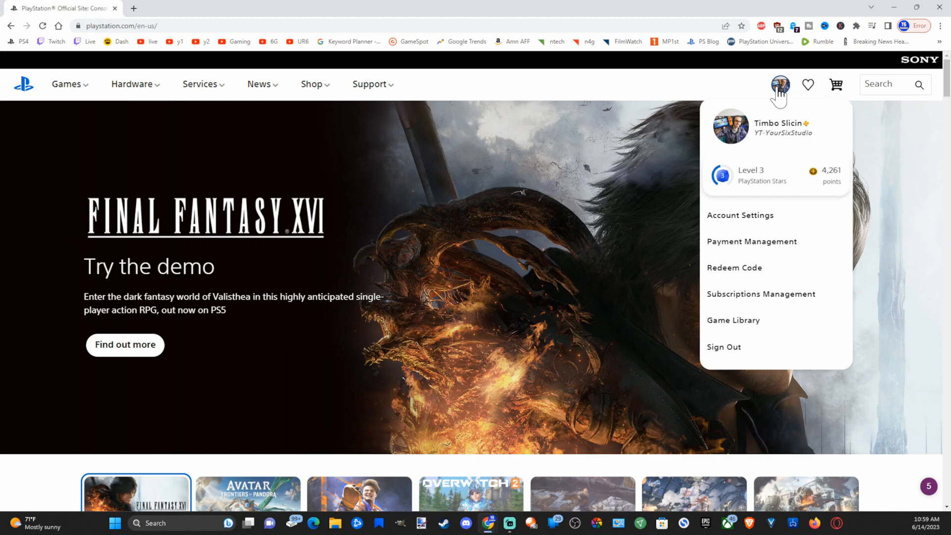
mouse_move(748, 222)
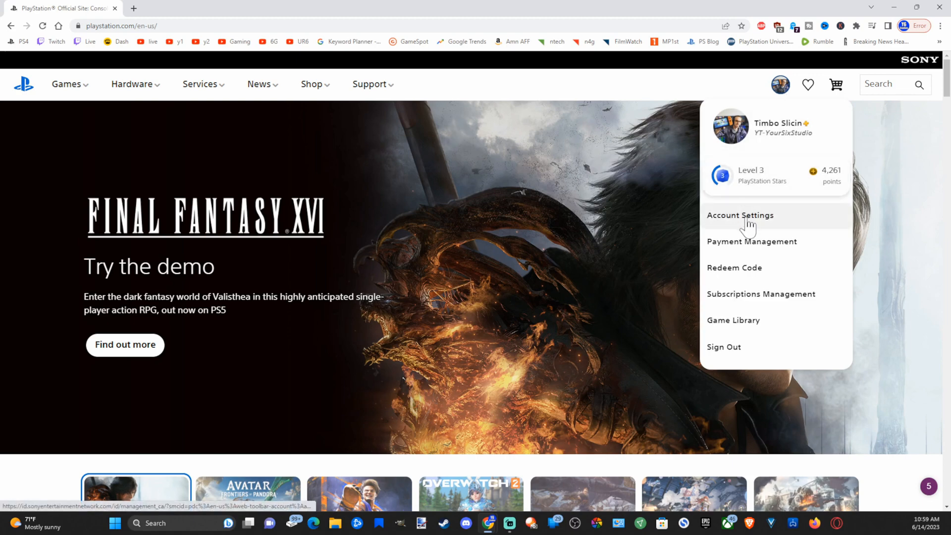
left_click(740, 215)
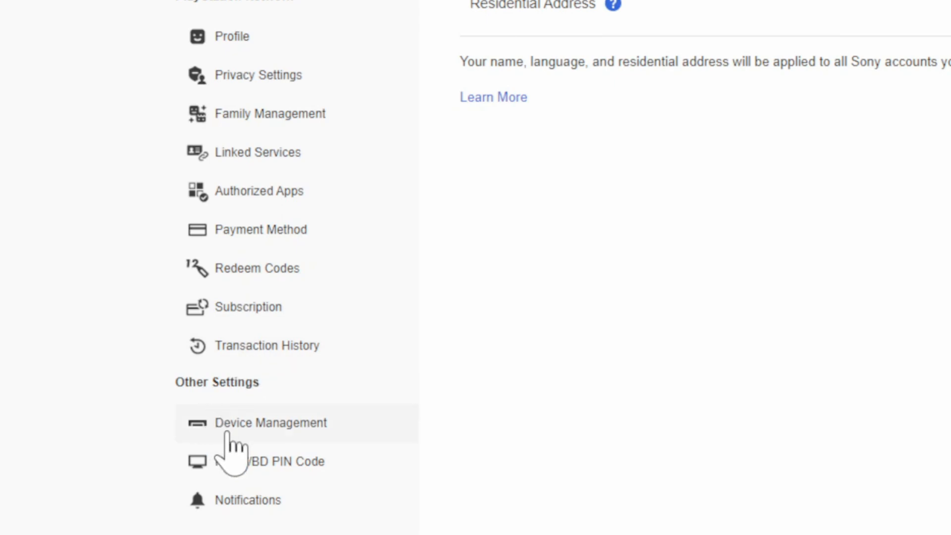
View the PlayStation Consoles list under Device Management, returning from the PS4 detail page
left_click(271, 423)
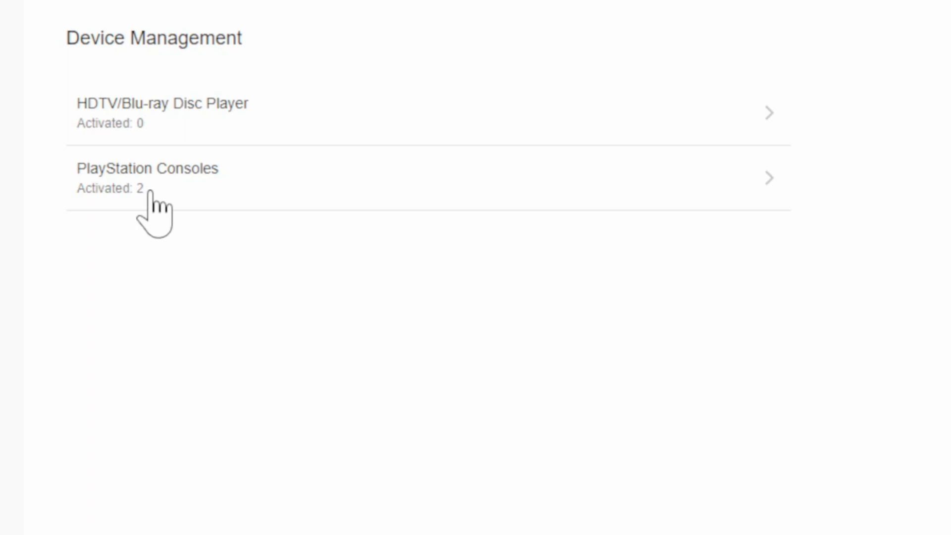
left_click(149, 179)
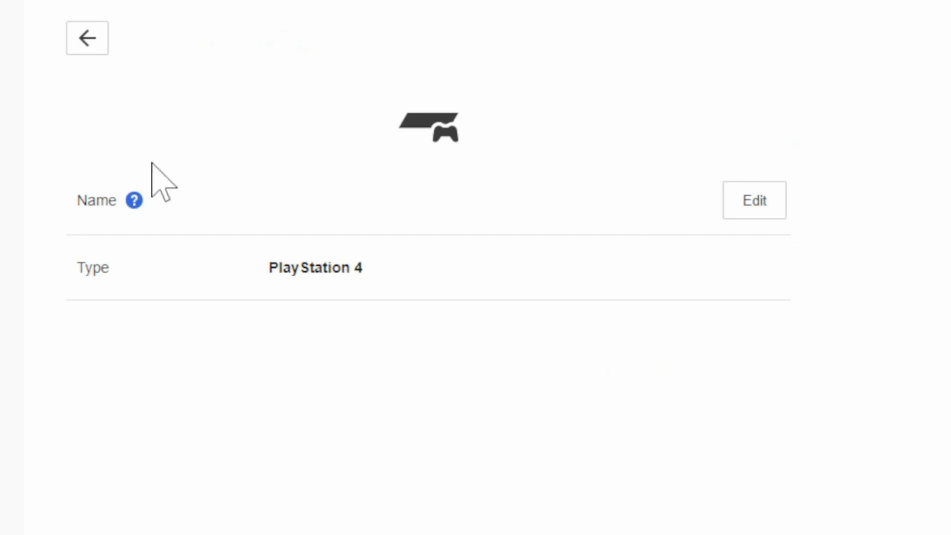
left_click(87, 37)
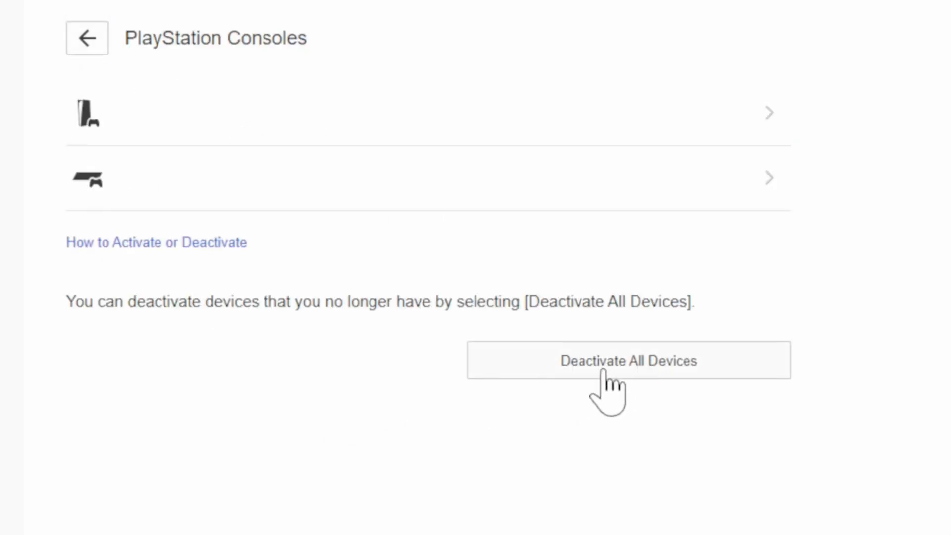
mouse_move(636, 392)
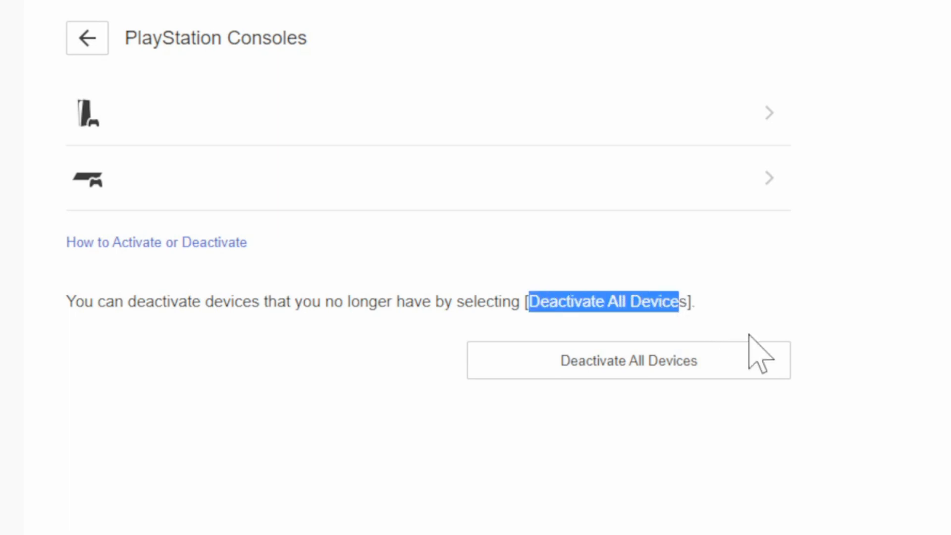
mouse_move(771, 289)
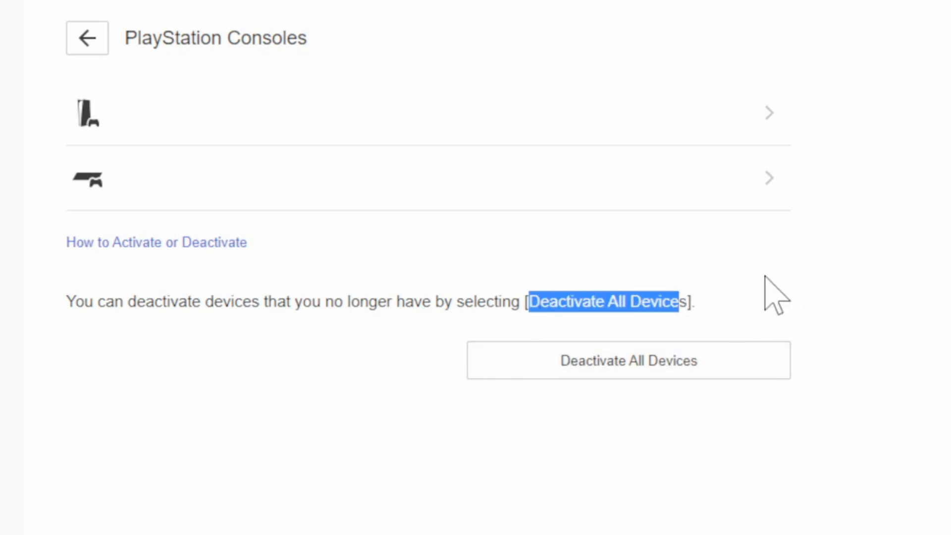
mouse_move(608, 463)
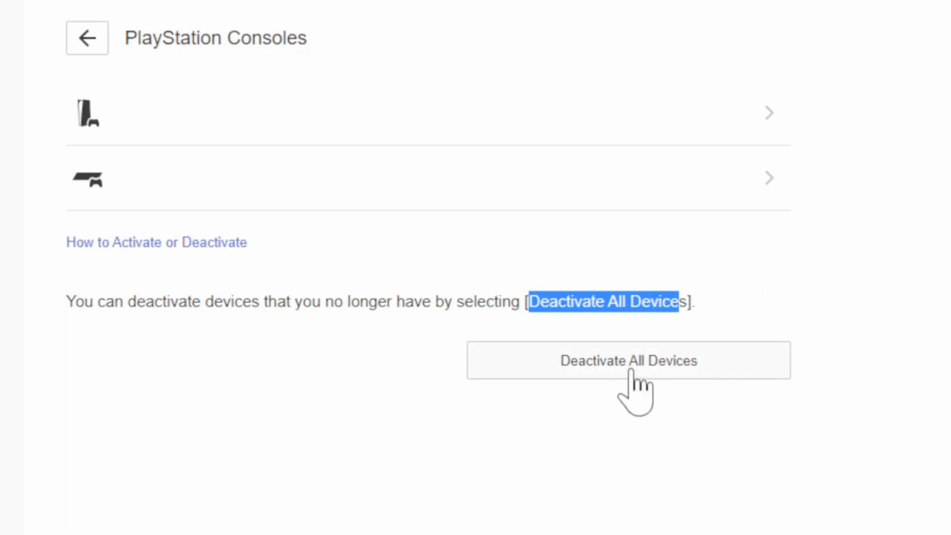
mouse_move(645, 359)
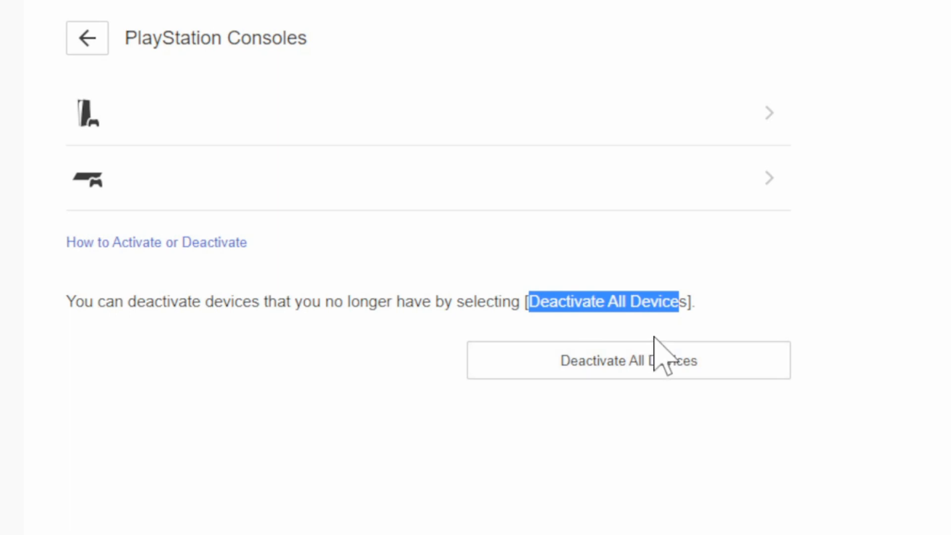
mouse_move(540, 411)
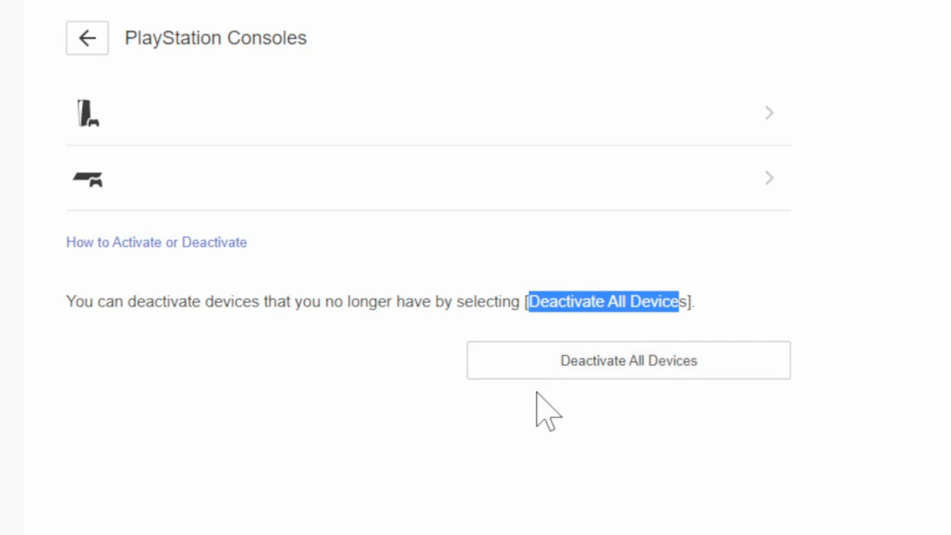
mouse_move(543, 408)
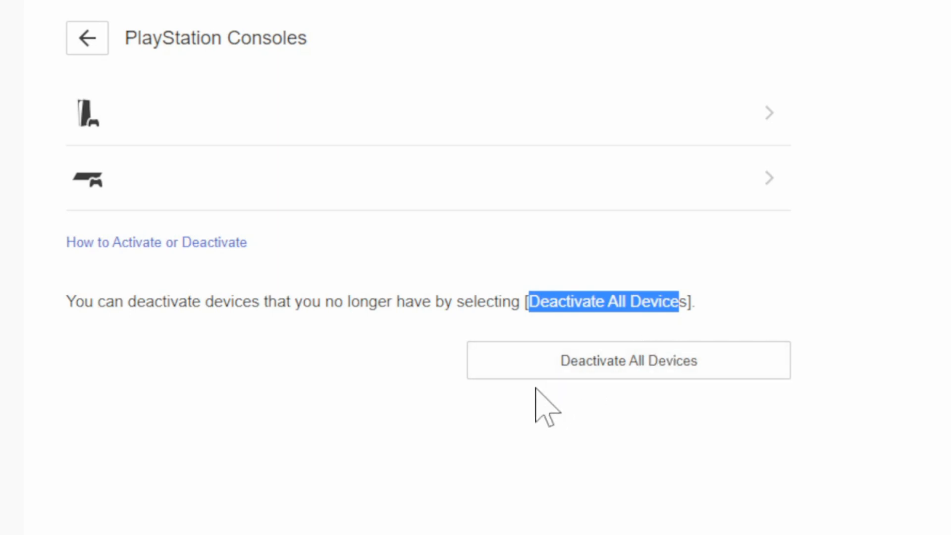